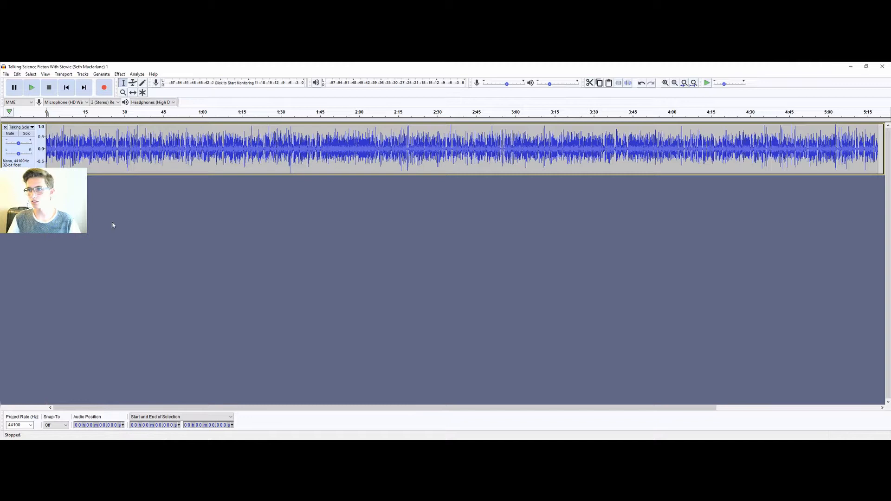
- Select and delete everything after about 0:24 of the 'Talking Science Fiction With Stewie' track
left_click_drag(47, 144, 121, 144)
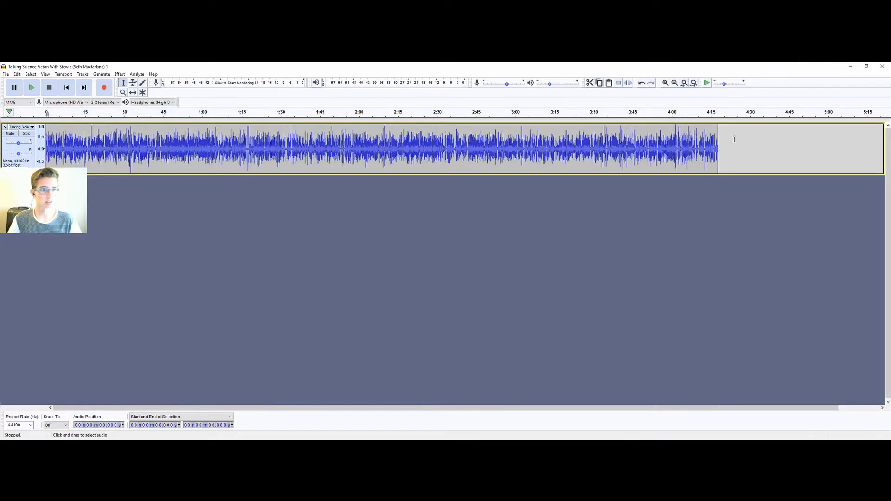
left_click_drag(131, 148, 717, 147)
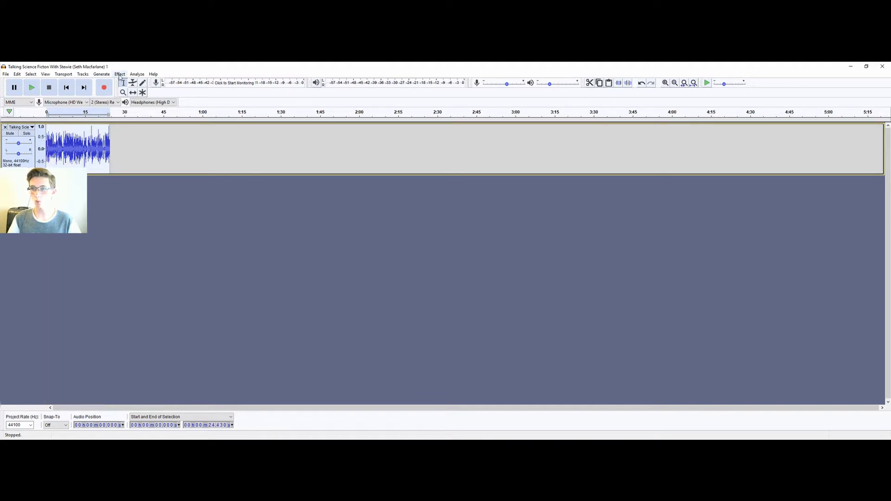
- Apply Distortion with Soft Clipping at a -30 dB threshold to the clip
left_click(120, 74)
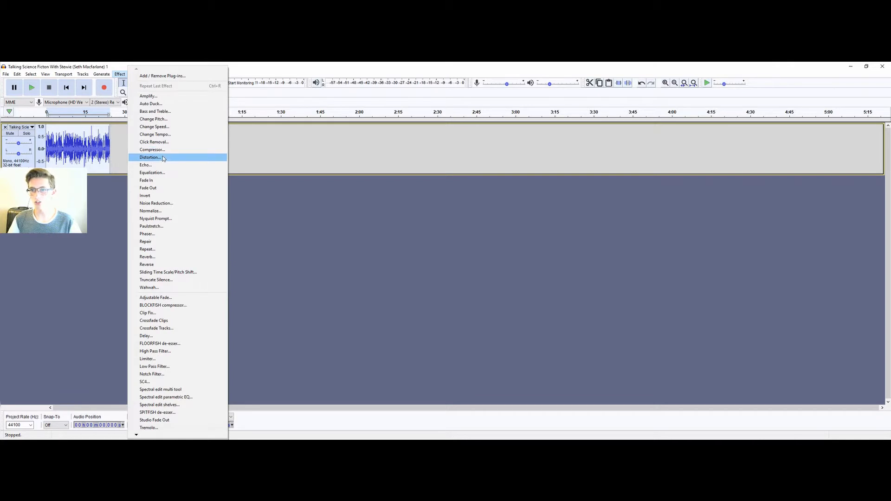
left_click(150, 158)
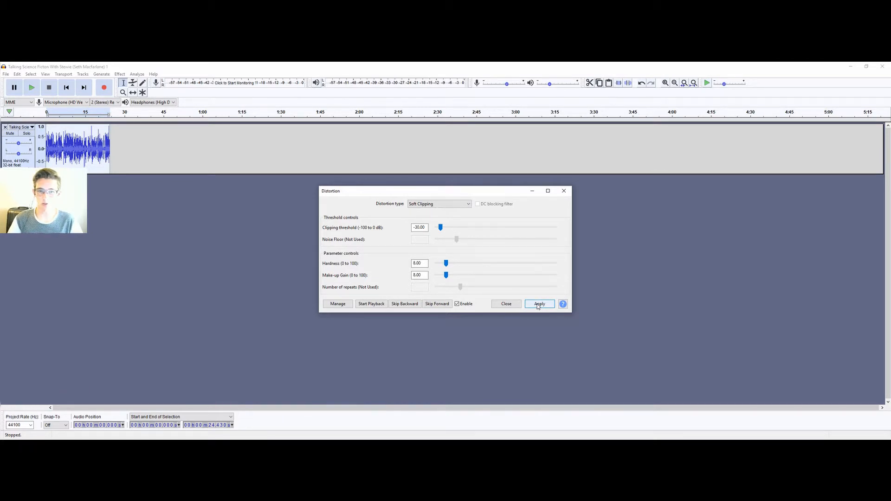
left_click(539, 303)
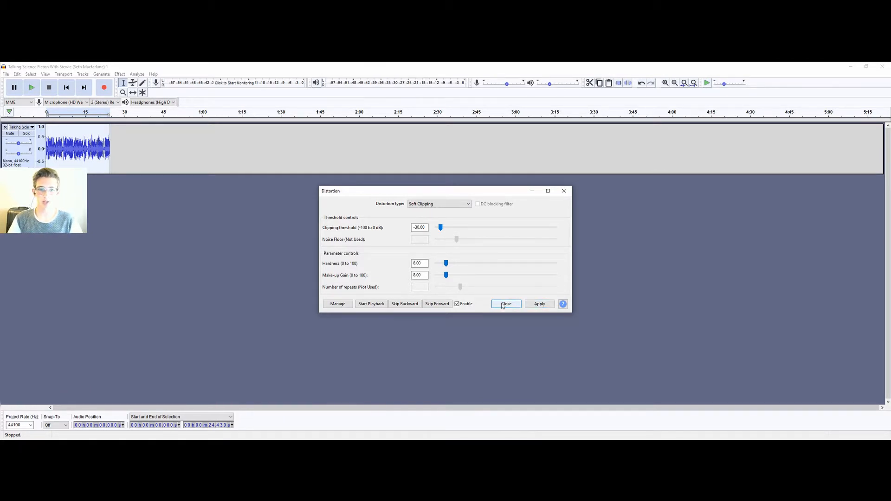
left_click(505, 303)
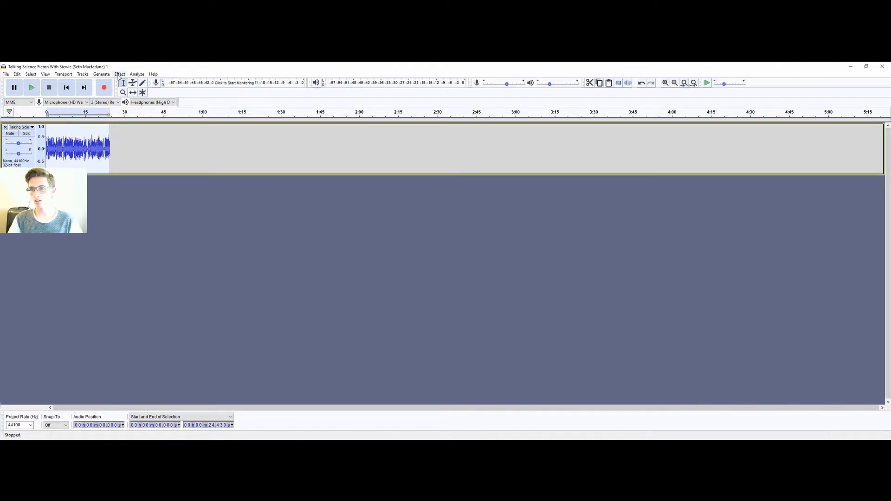
- Open the Equalization effect and flatten its curve to 0 dB
left_click(119, 73)
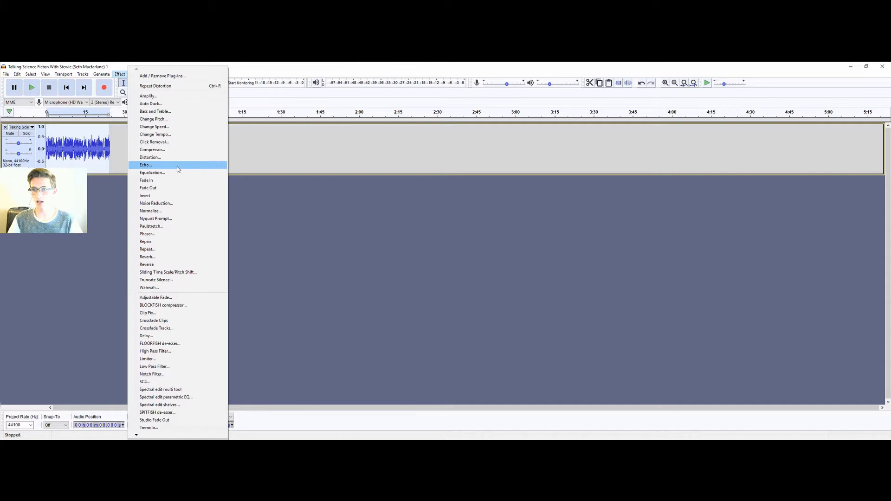
mouse_move(172, 173)
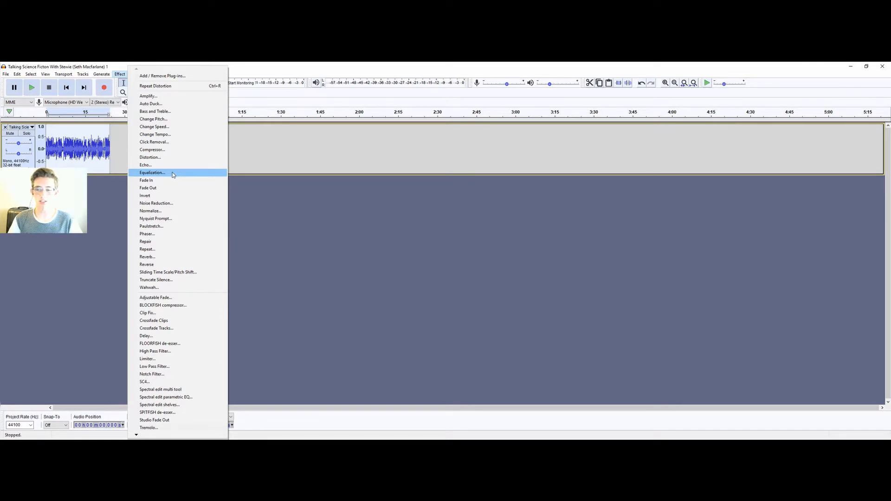
mouse_move(156, 183)
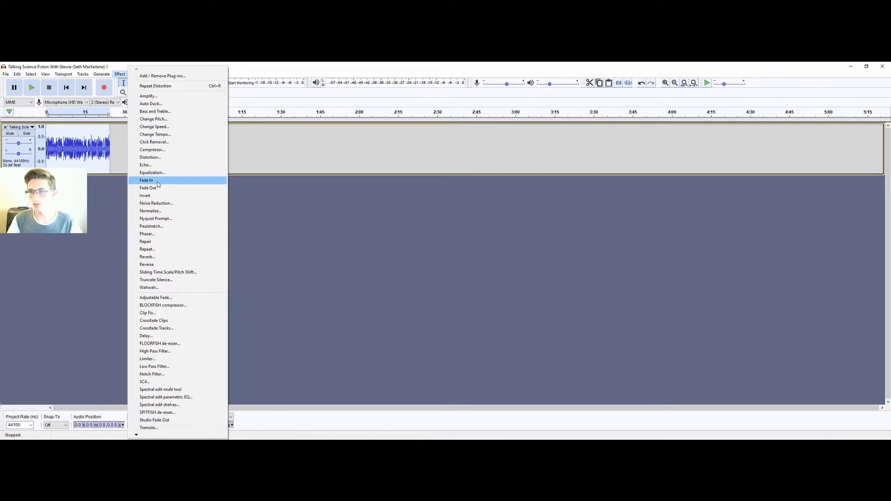
left_click(152, 172)
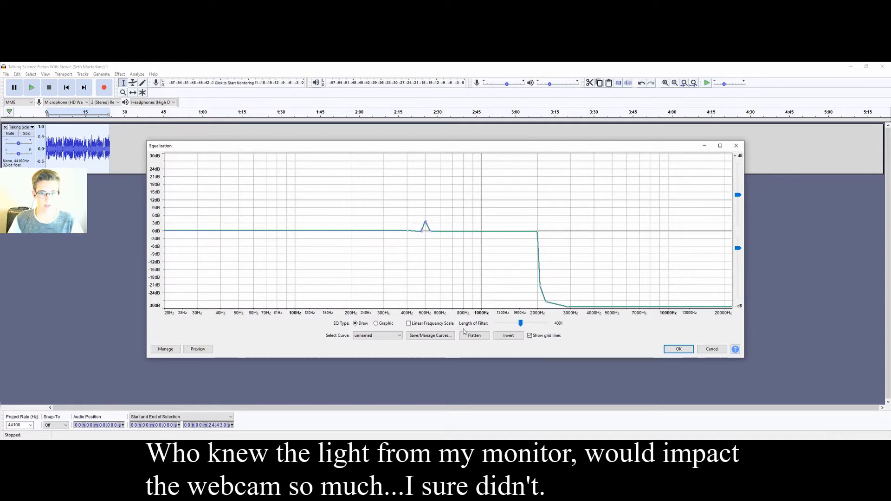
left_click(474, 335)
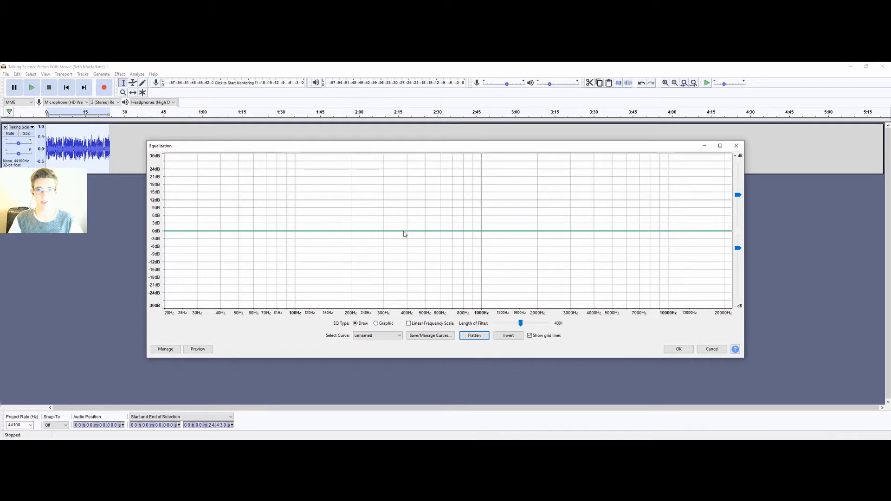
- Draw the EQ curve down to -30 dB below 400 Hz and above 2000 Hz
left_click_drag(165, 232, 403, 234)
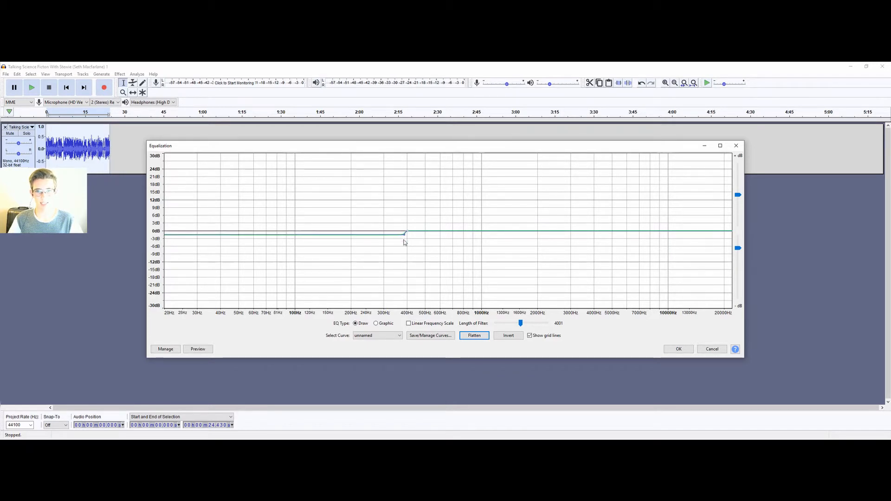
left_click_drag(404, 233, 406, 312)
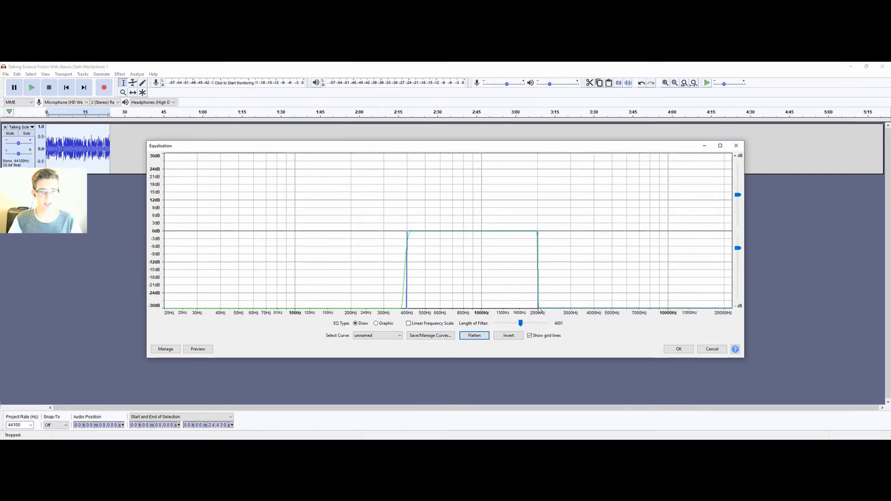
left_click_drag(537, 233, 544, 292)
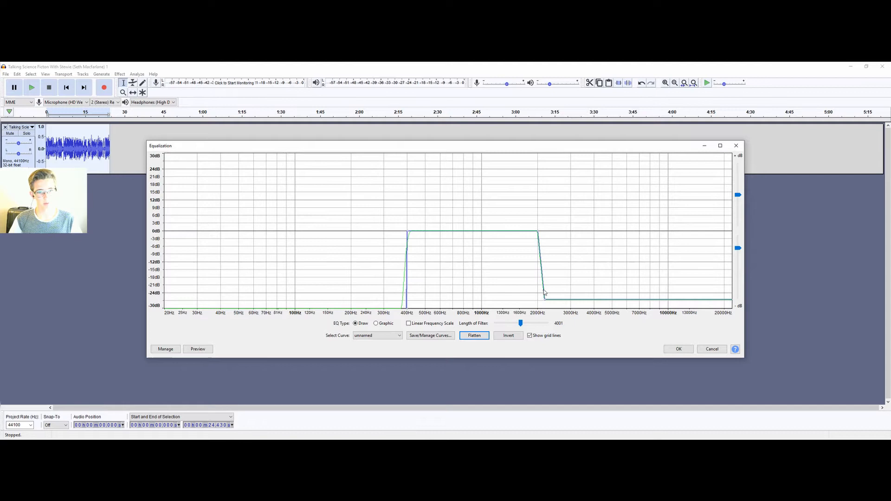
left_click_drag(544, 292, 556, 307)
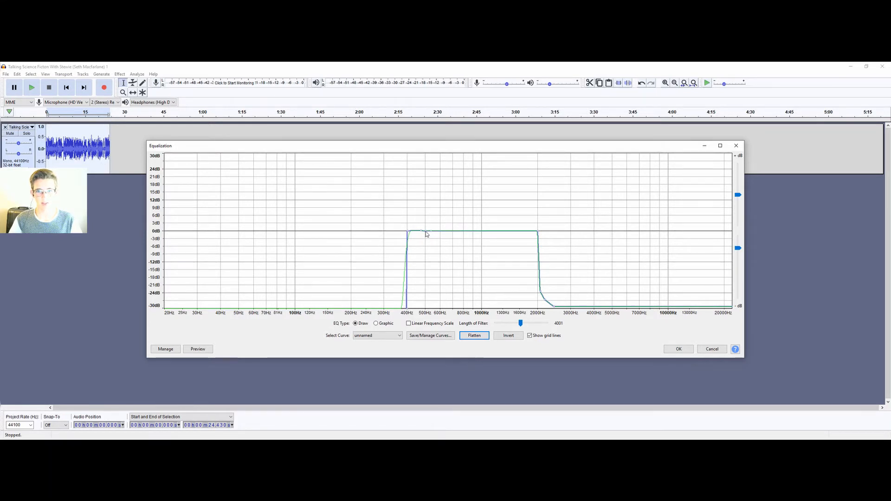
- Raise the EQ curve by about +3 dB at 500 Hz
left_click_drag(426, 232, 425, 226)
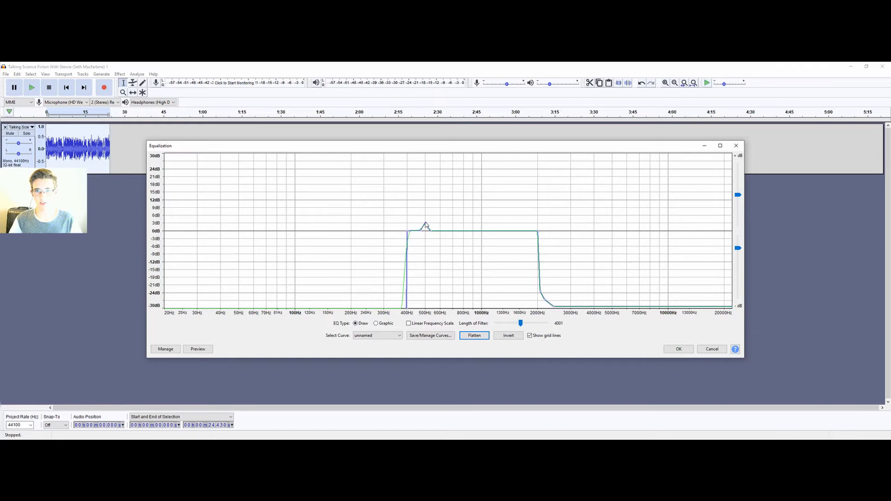
mouse_move(678, 227)
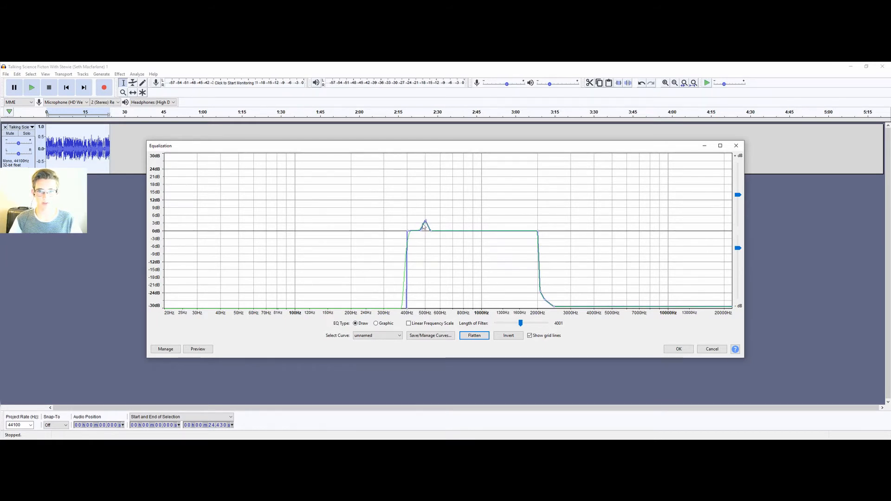
mouse_move(581, 276)
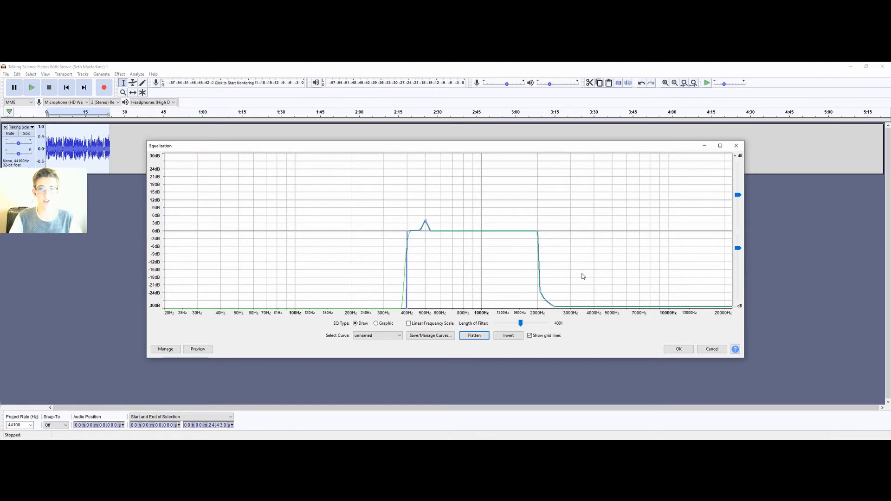
mouse_move(643, 294)
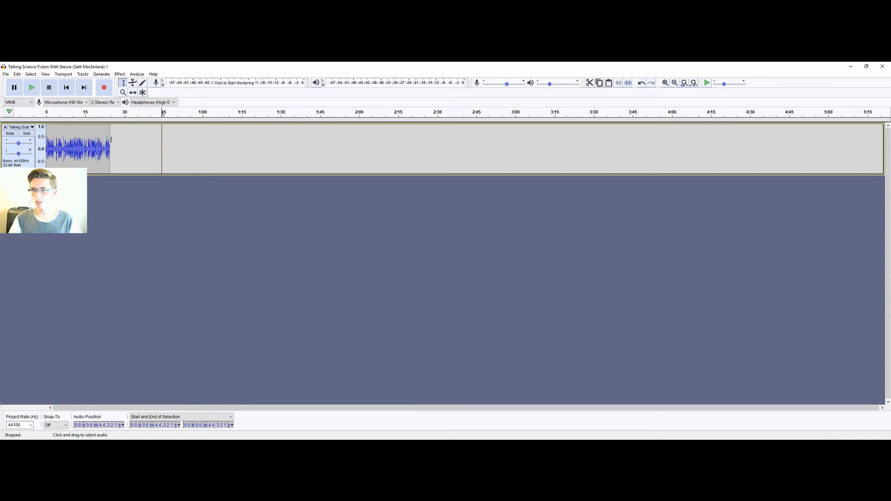
- Normalize the clip with DC offset removal and maximum amplitude enabled
left_click(119, 74)
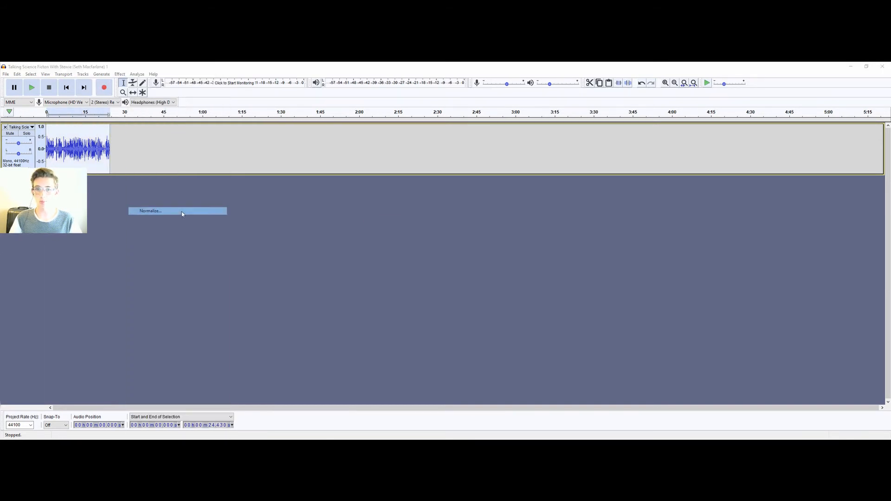
left_click(150, 211)
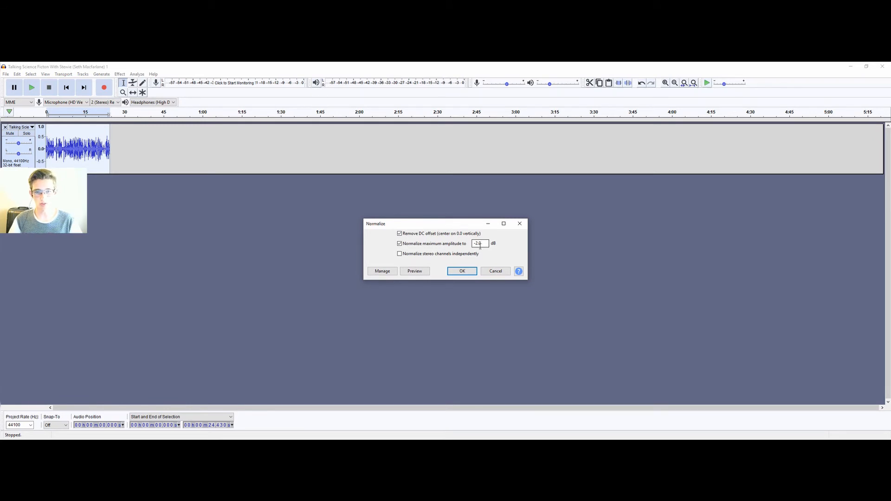
left_click(462, 271)
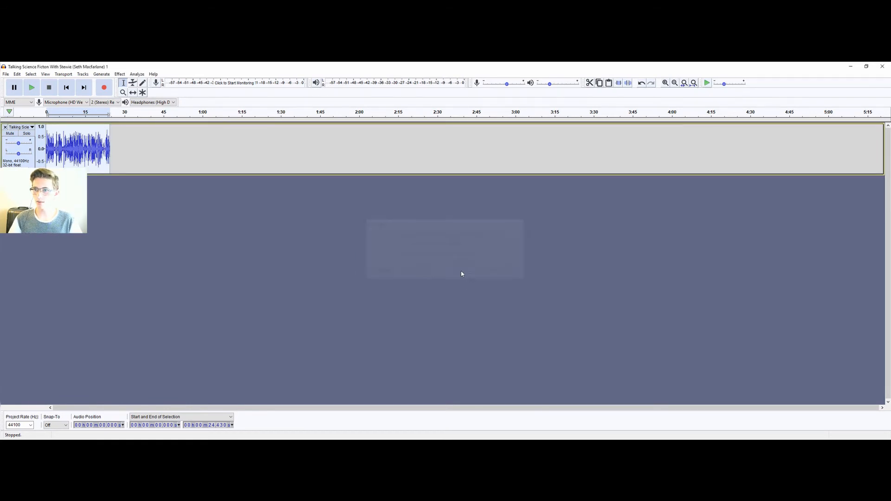
- Play back the processed clip, then stop playback
left_click(31, 87)
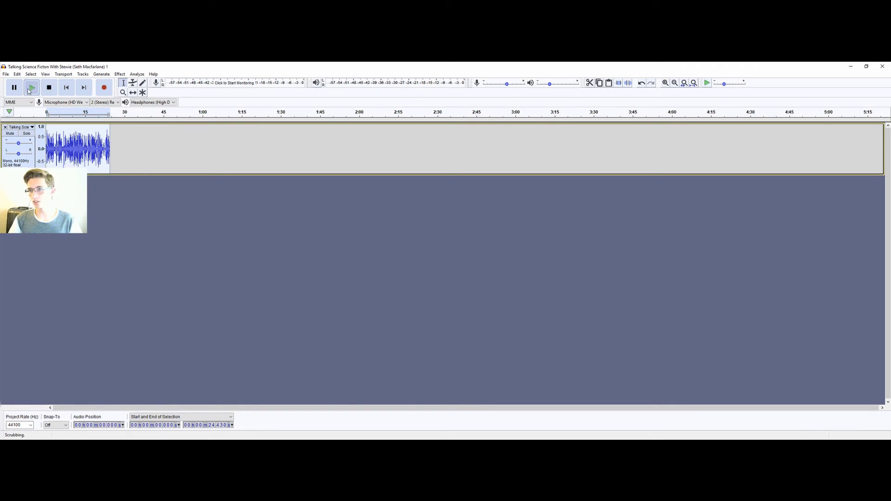
left_click(30, 87)
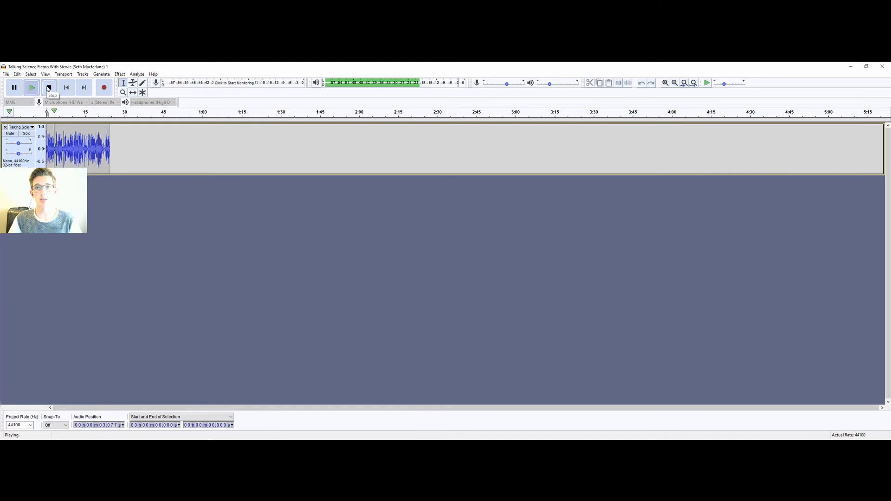
left_click(48, 87)
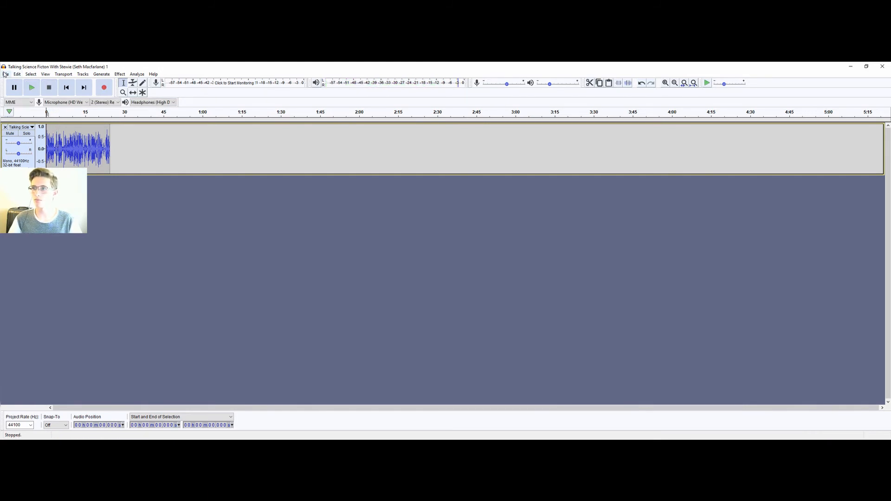
left_click(6, 74)
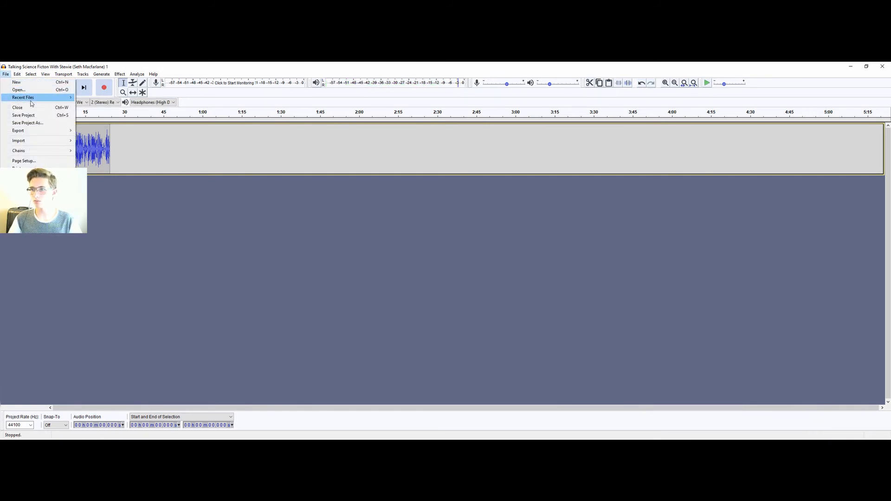
- Start exporting the processed clip as a WAV file
left_click(18, 130)
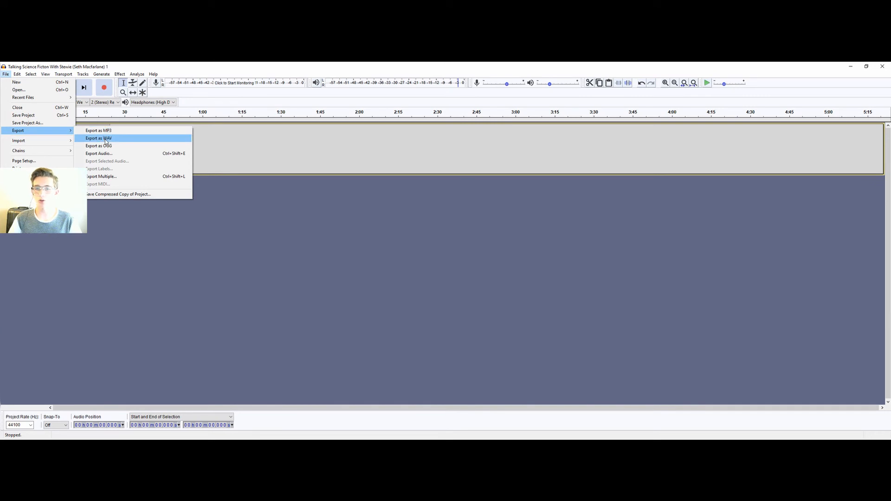
left_click(98, 138)
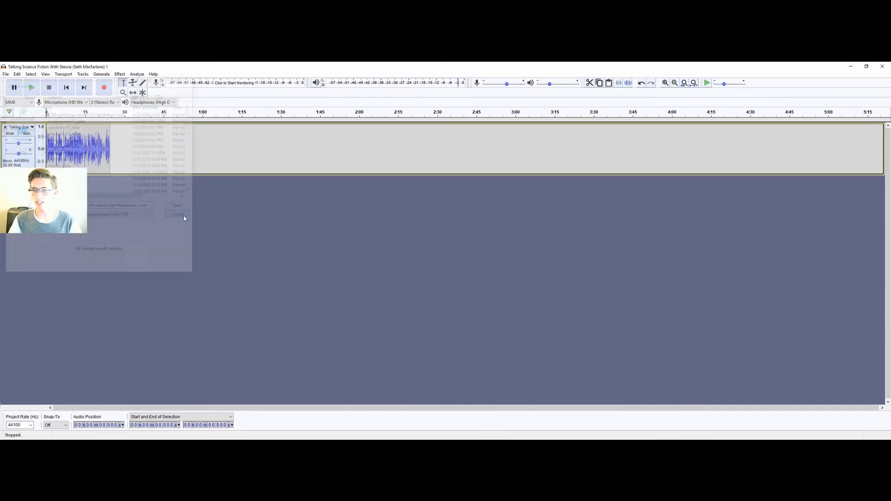